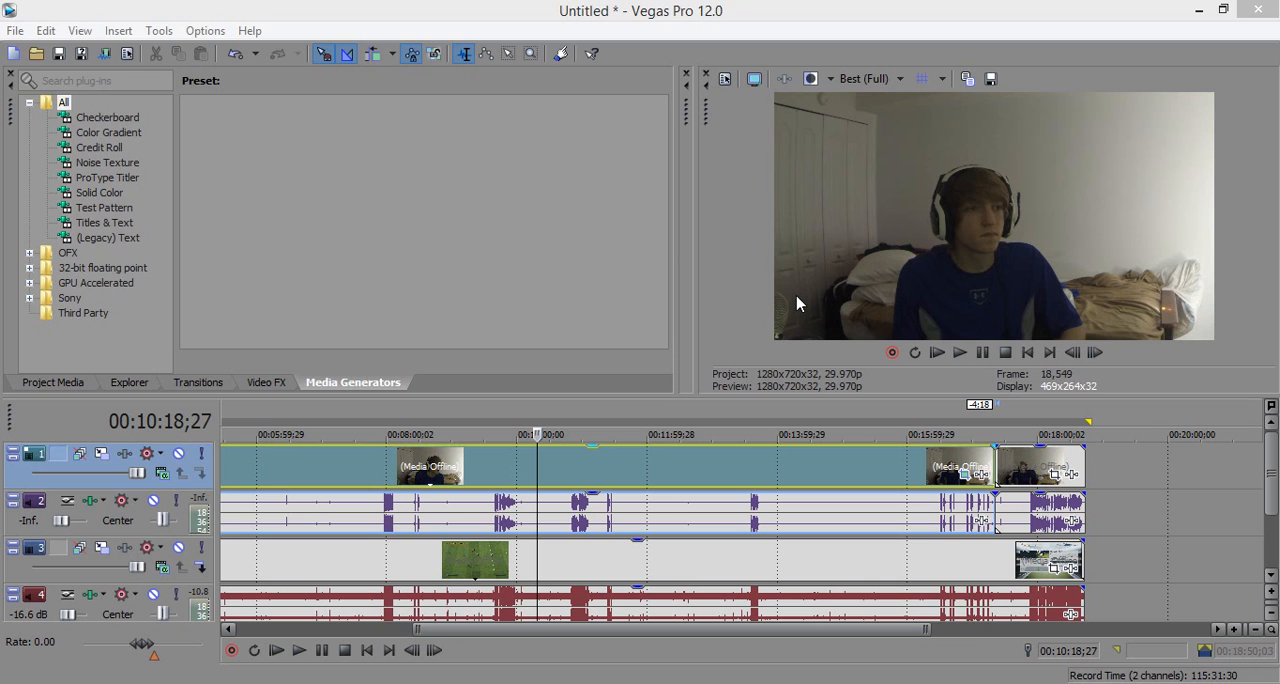
mouse_move(922, 436)
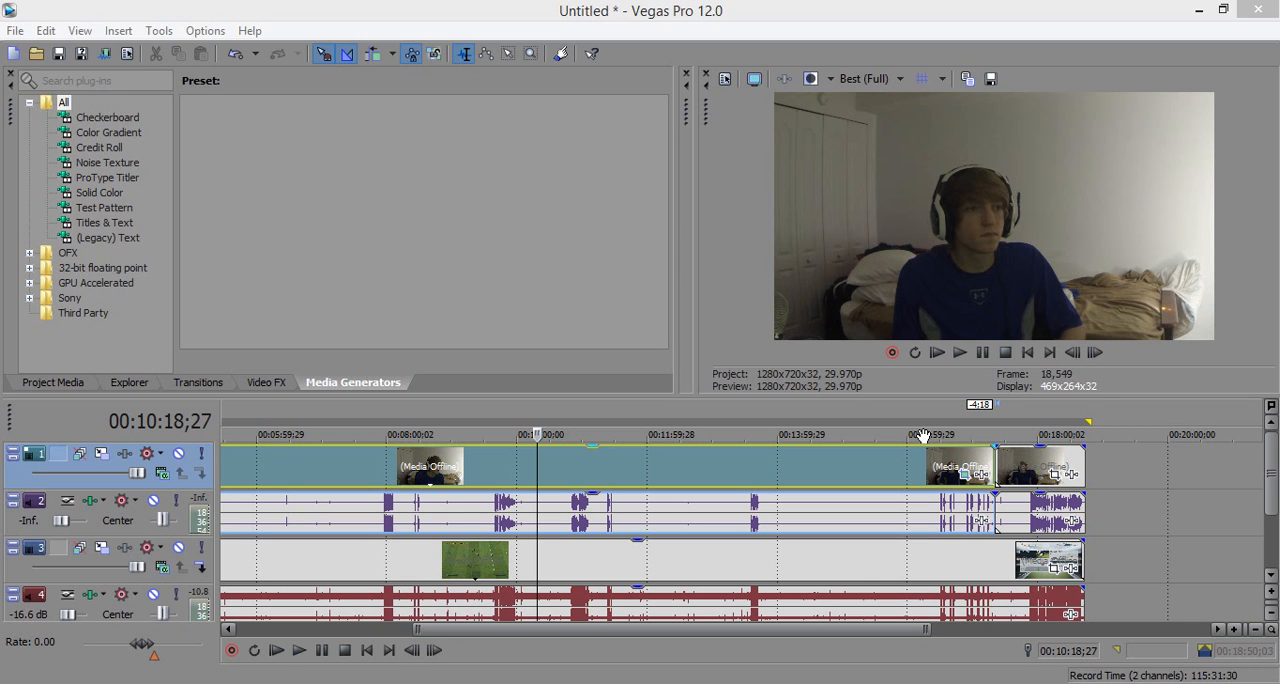
mouse_move(948, 208)
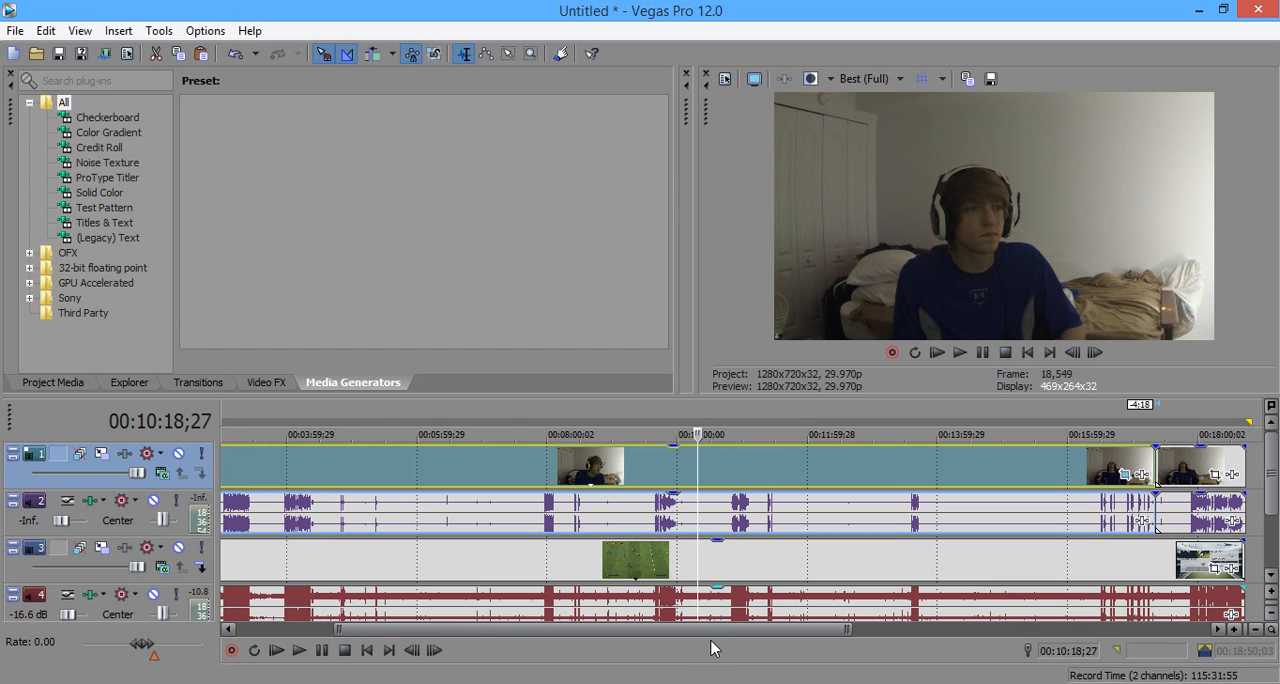
mouse_move(922, 588)
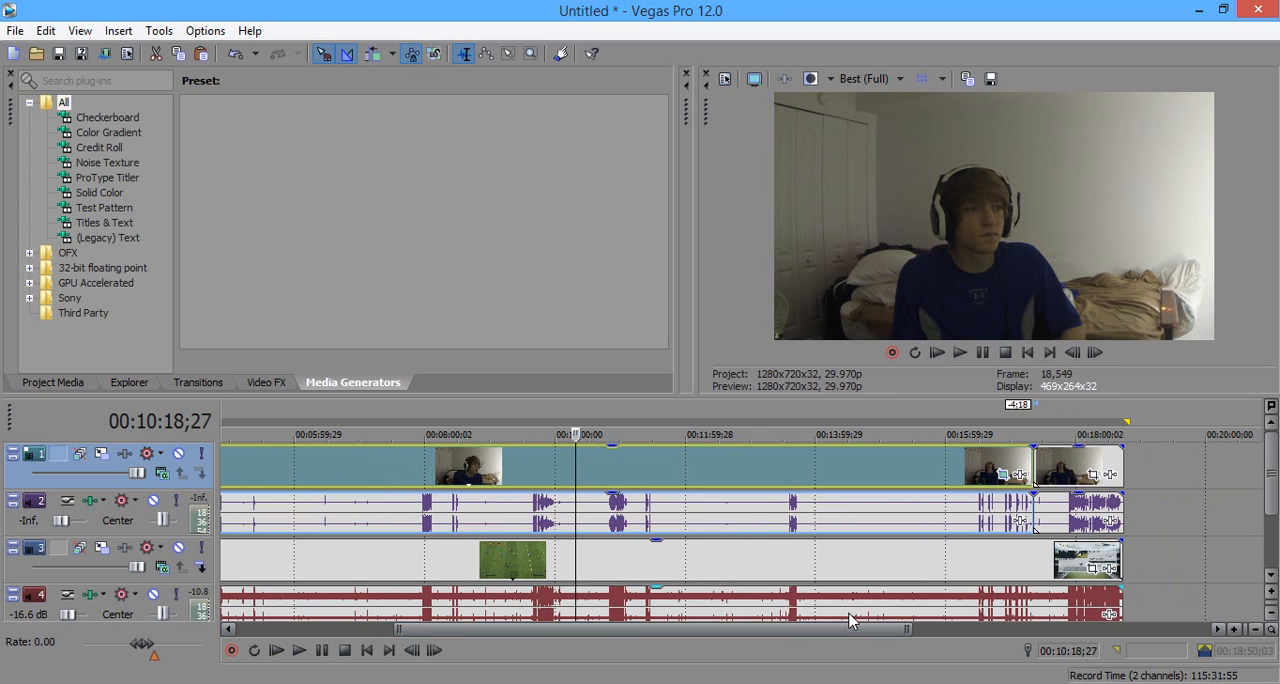
mouse_move(996, 476)
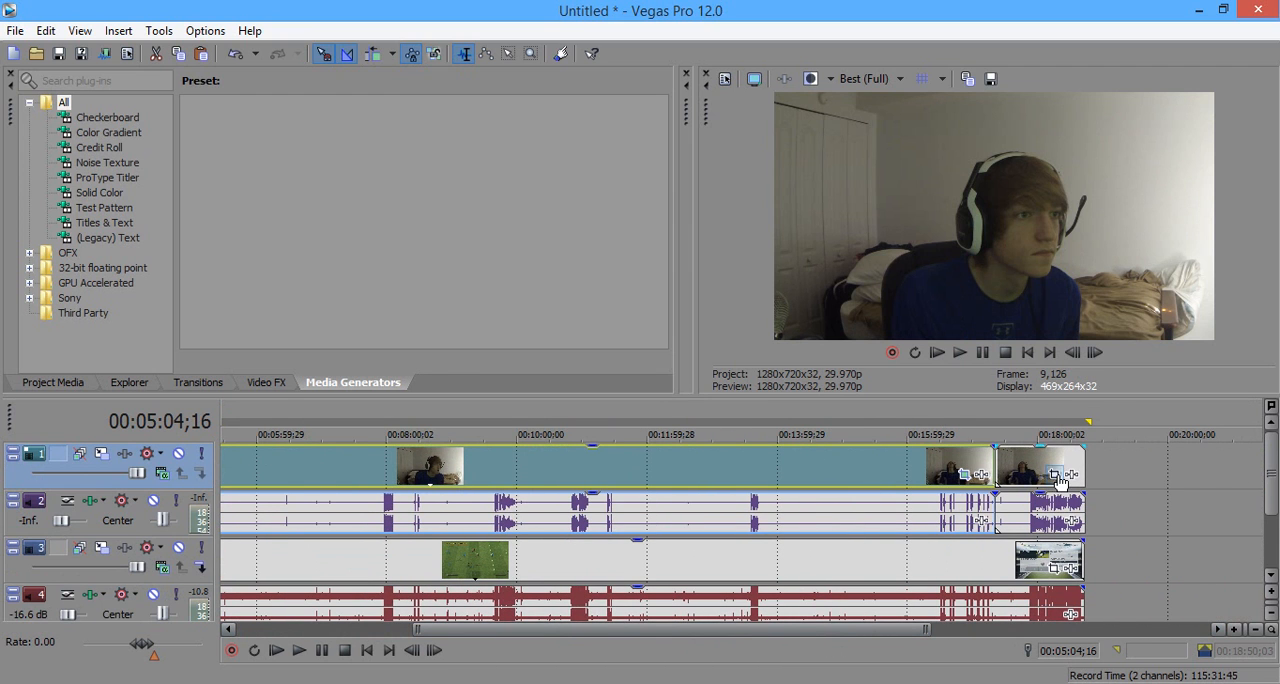
mouse_move(1030, 488)
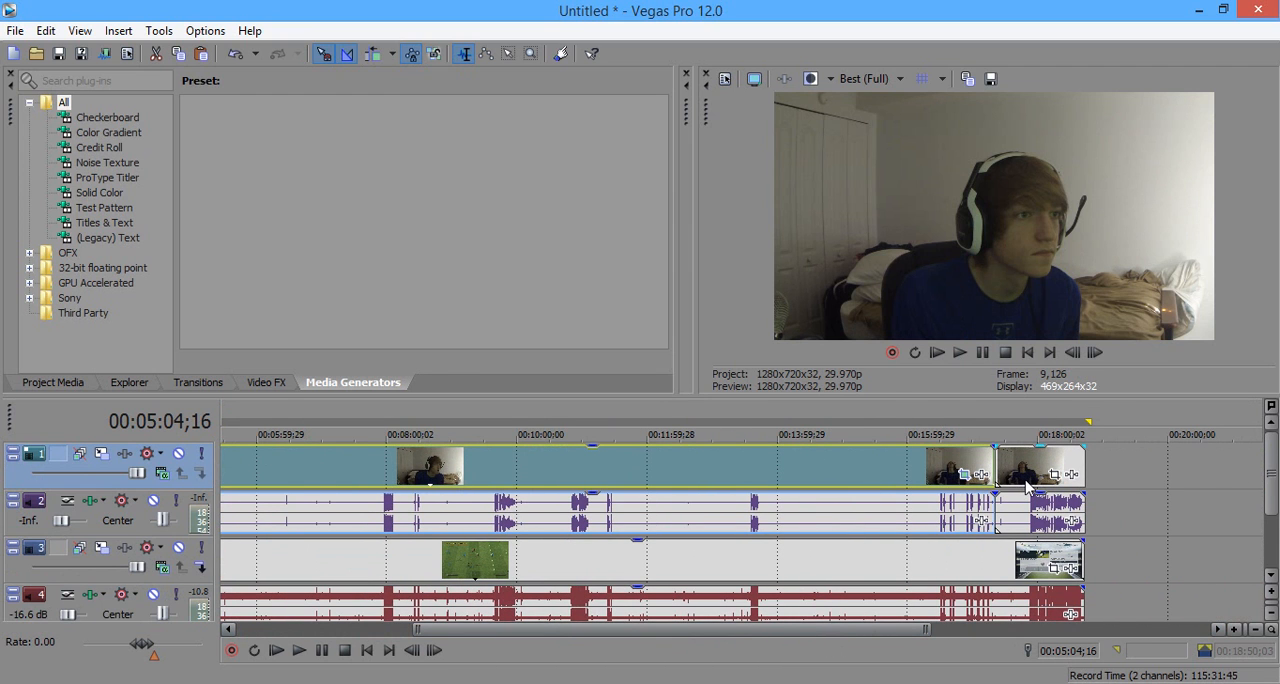
mouse_move(976, 560)
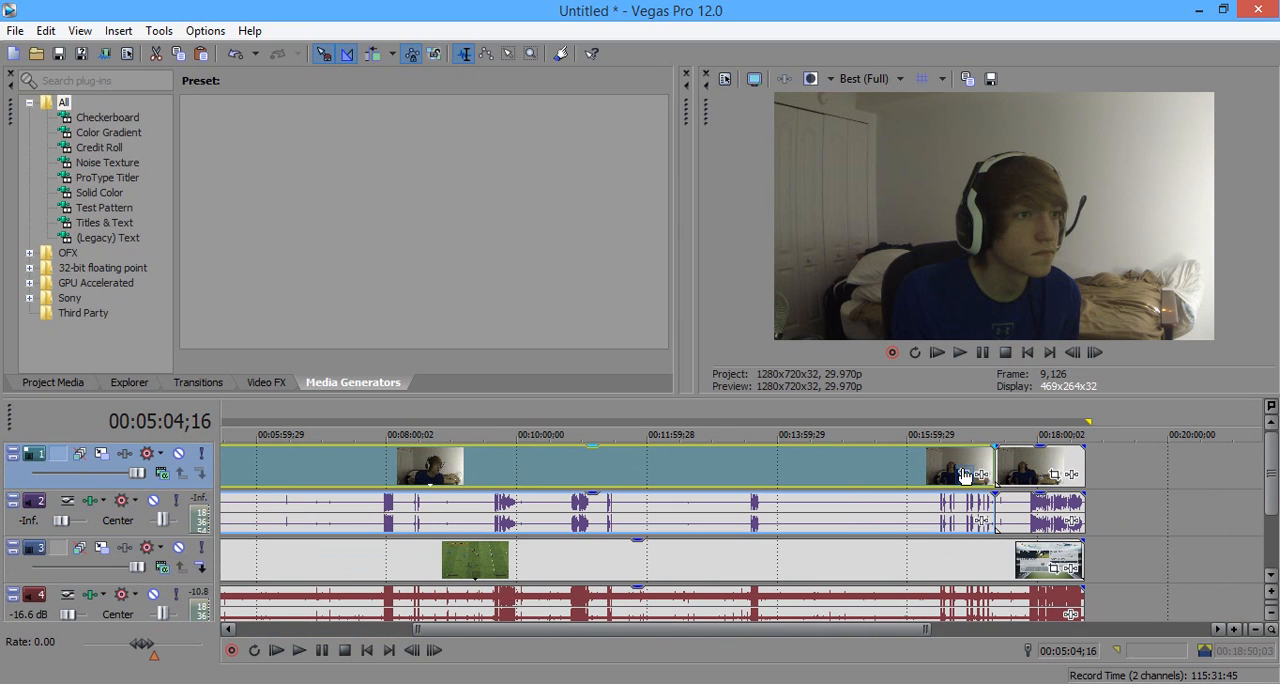
mouse_move(968, 474)
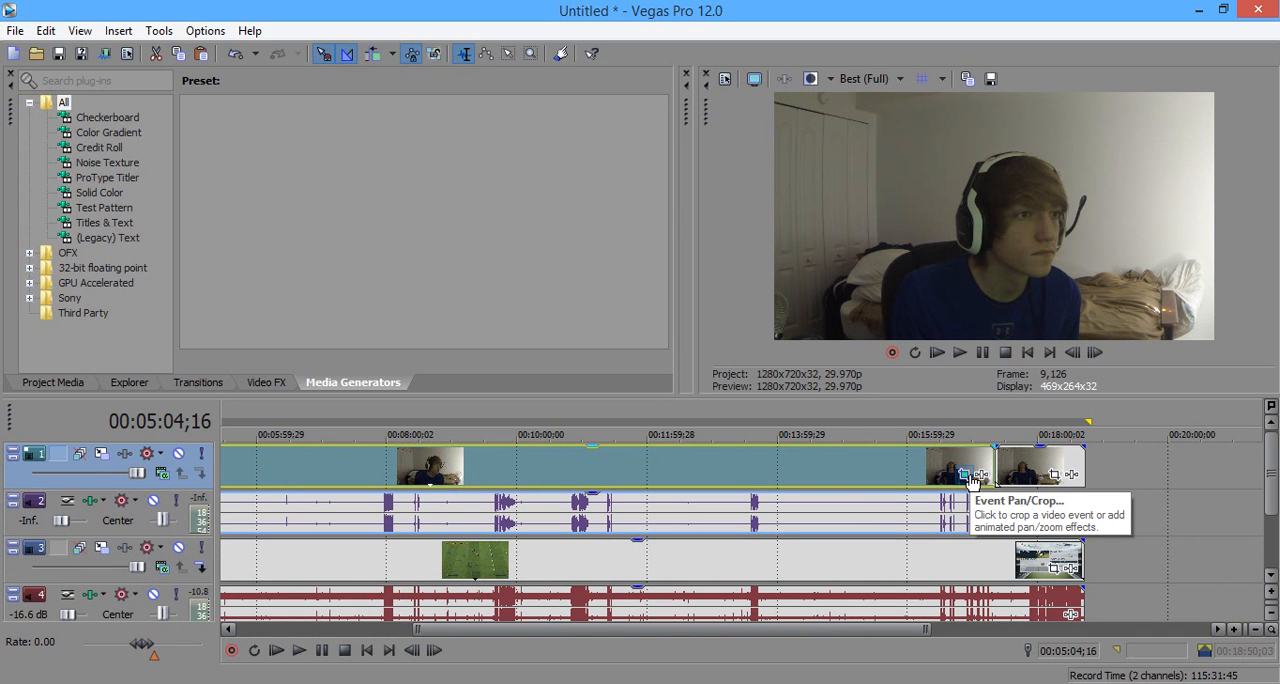
Bring up Event Pan/Crop for the webcam event near the end of the timeline
click(964, 474)
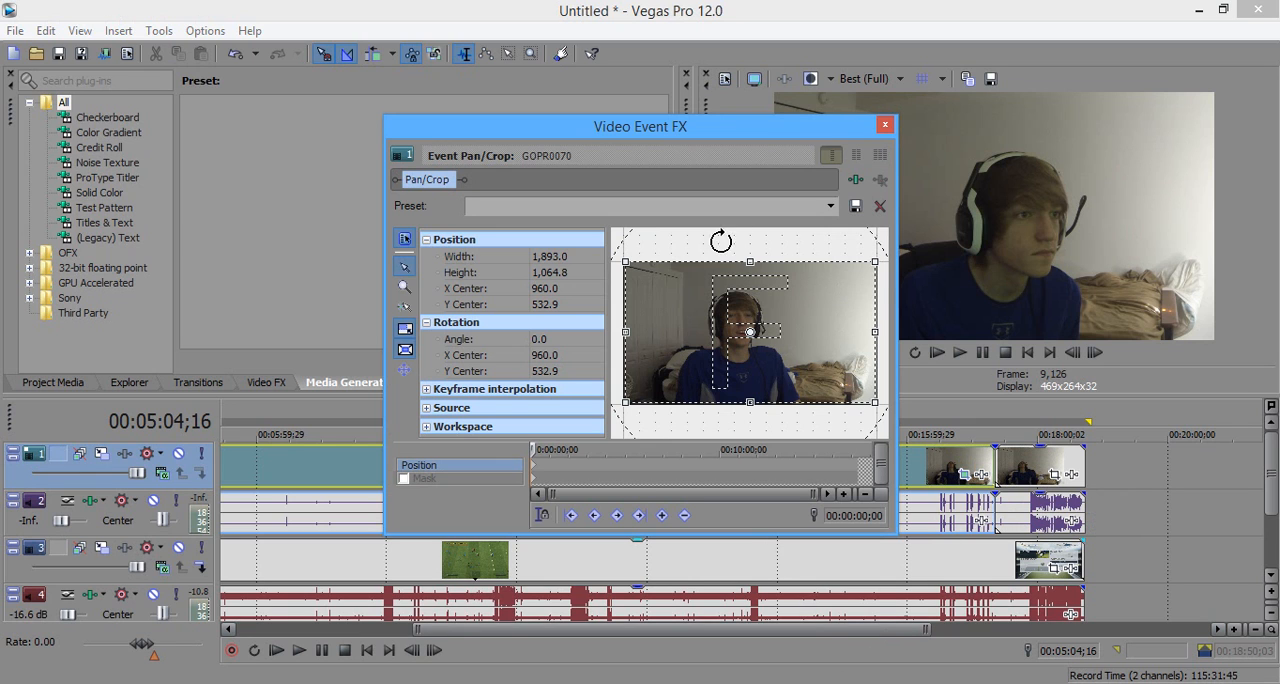
mouse_move(878, 260)
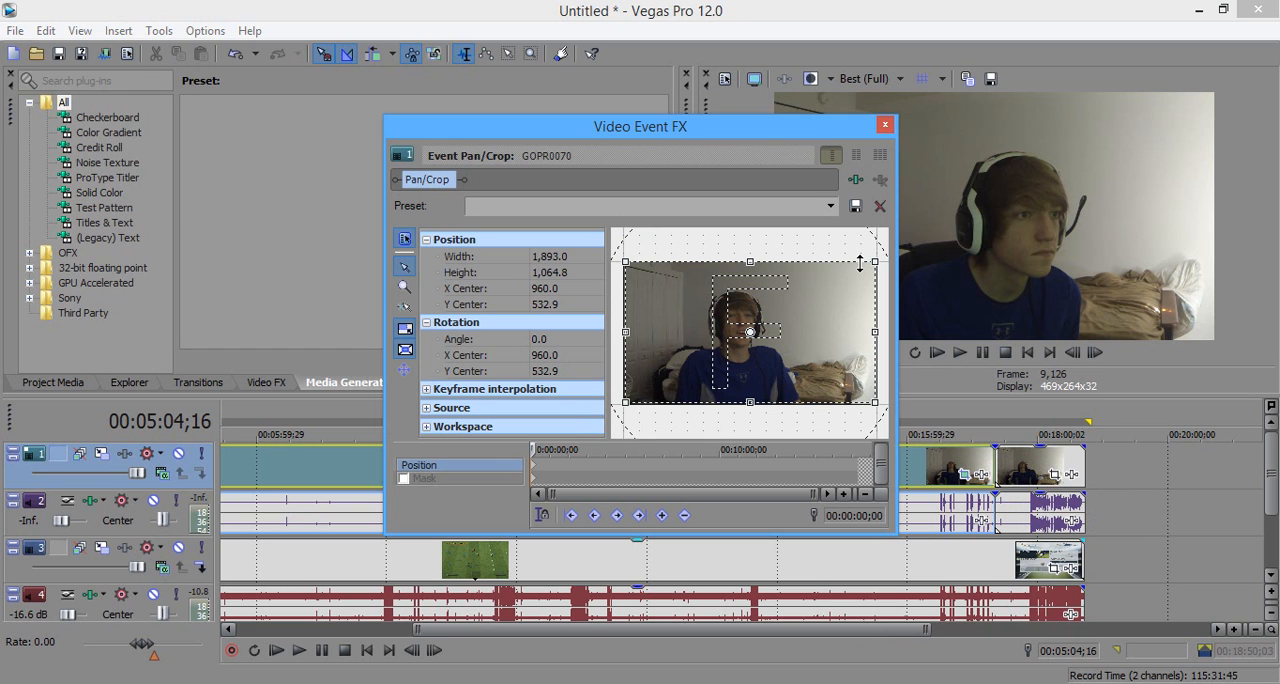
mouse_move(872, 266)
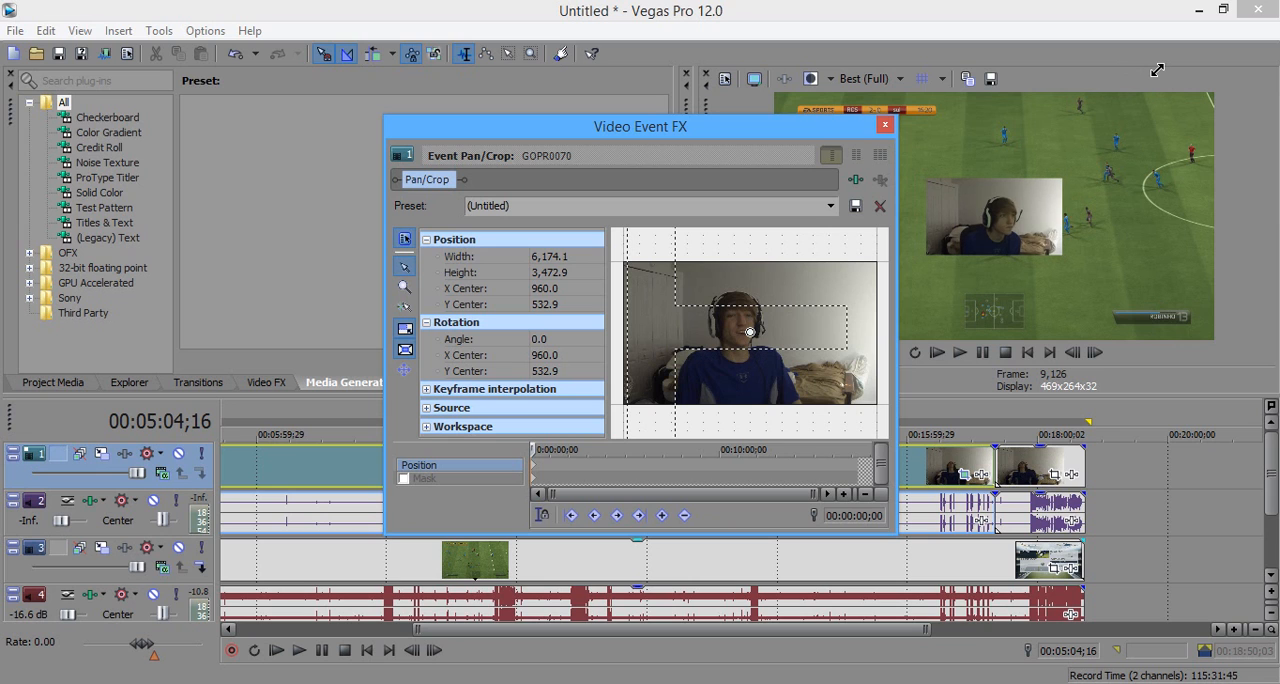
mouse_move(848, 276)
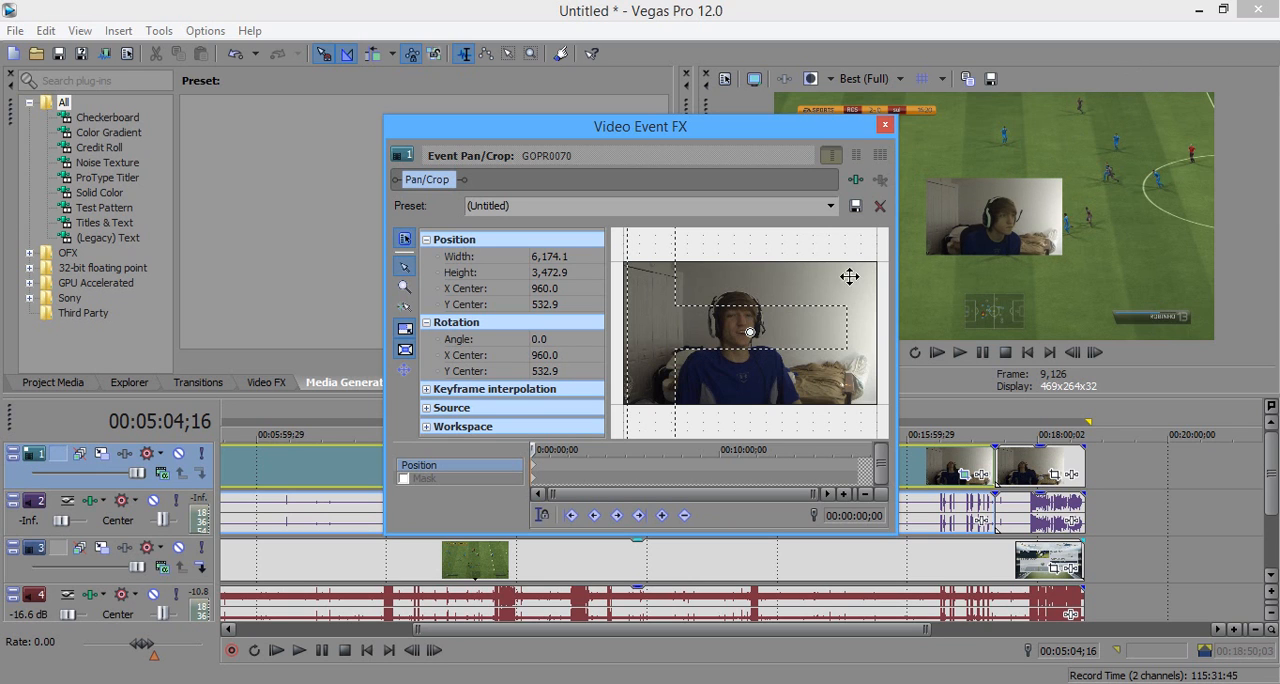
mouse_move(712, 346)
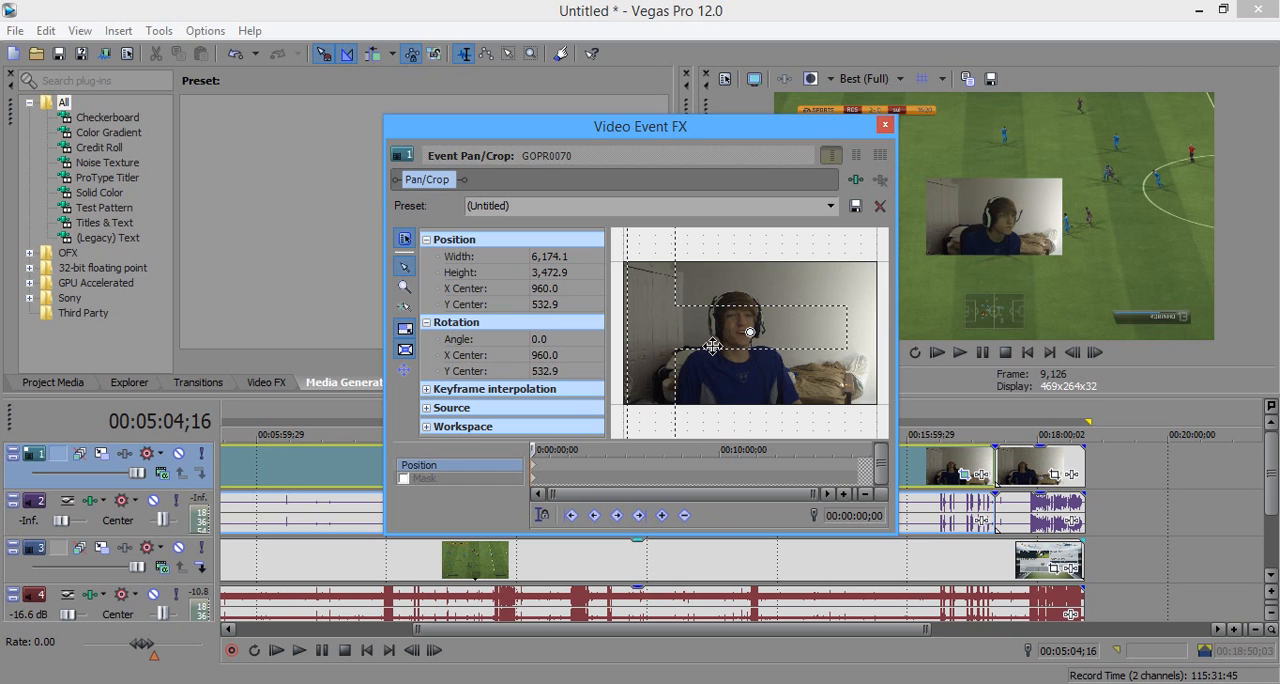
Position the webcam inset in the top-right corner of the gameplay and dismiss Pan/Crop
drag(748, 330, 776, 428)
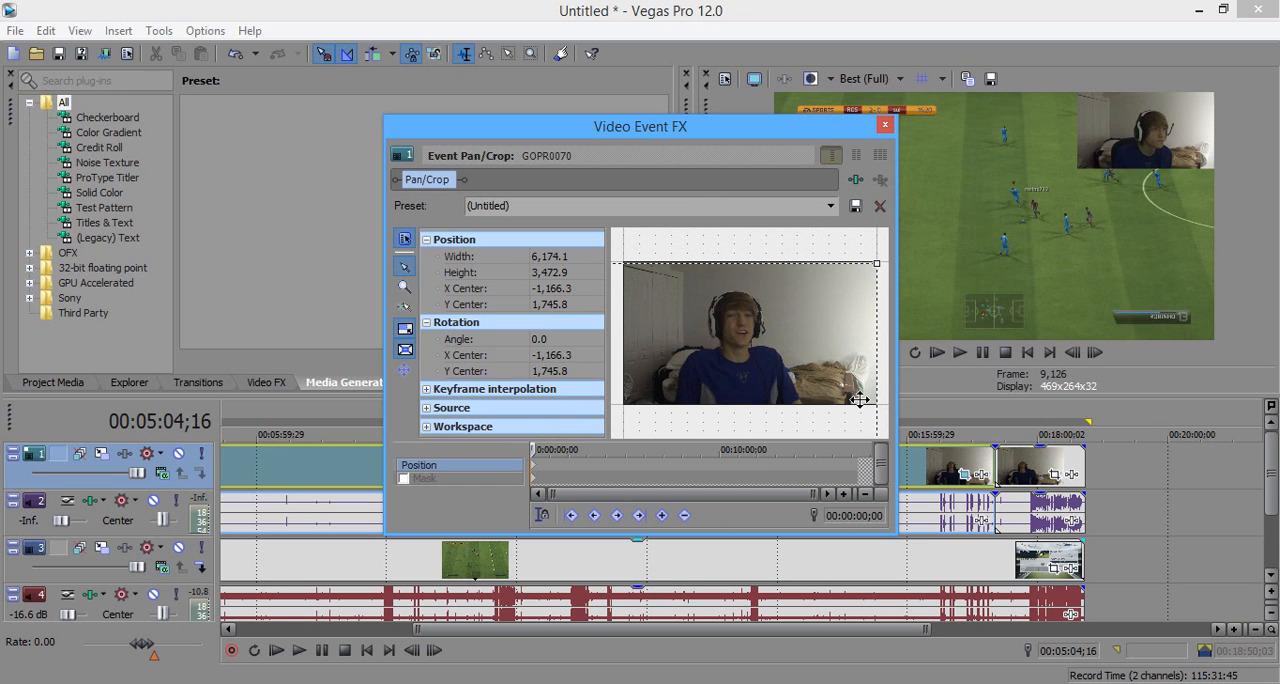
mouse_move(894, 138)
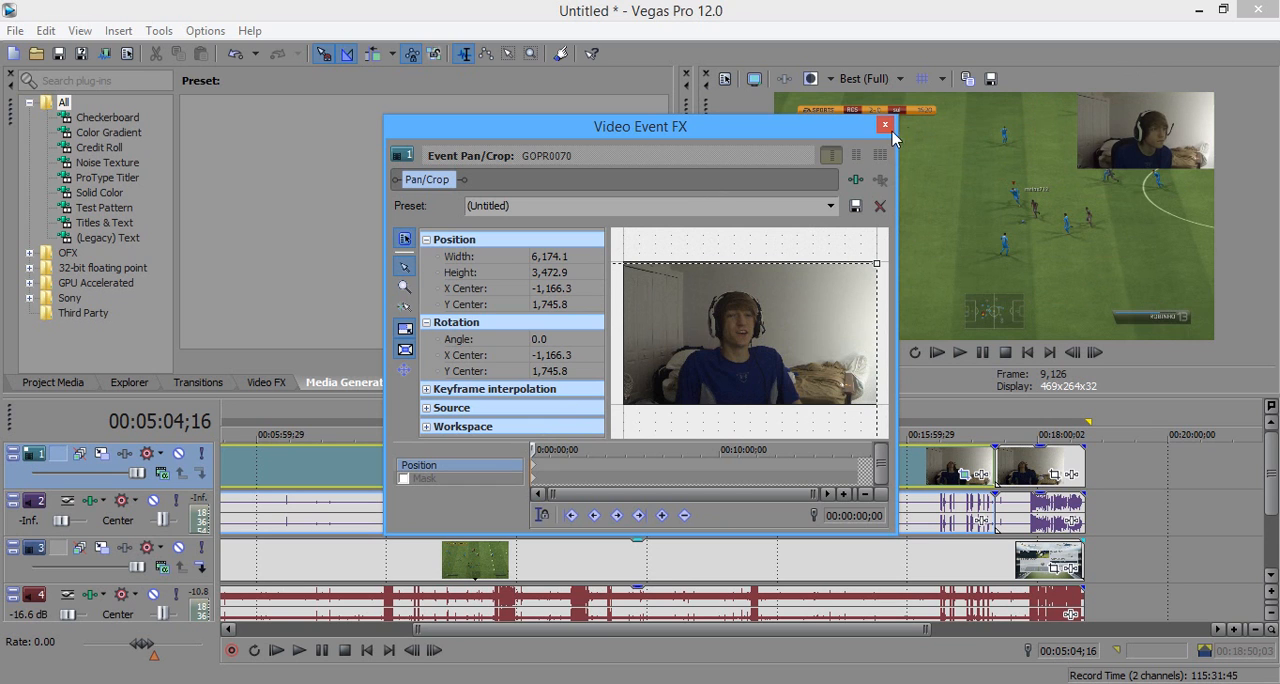
click(884, 124)
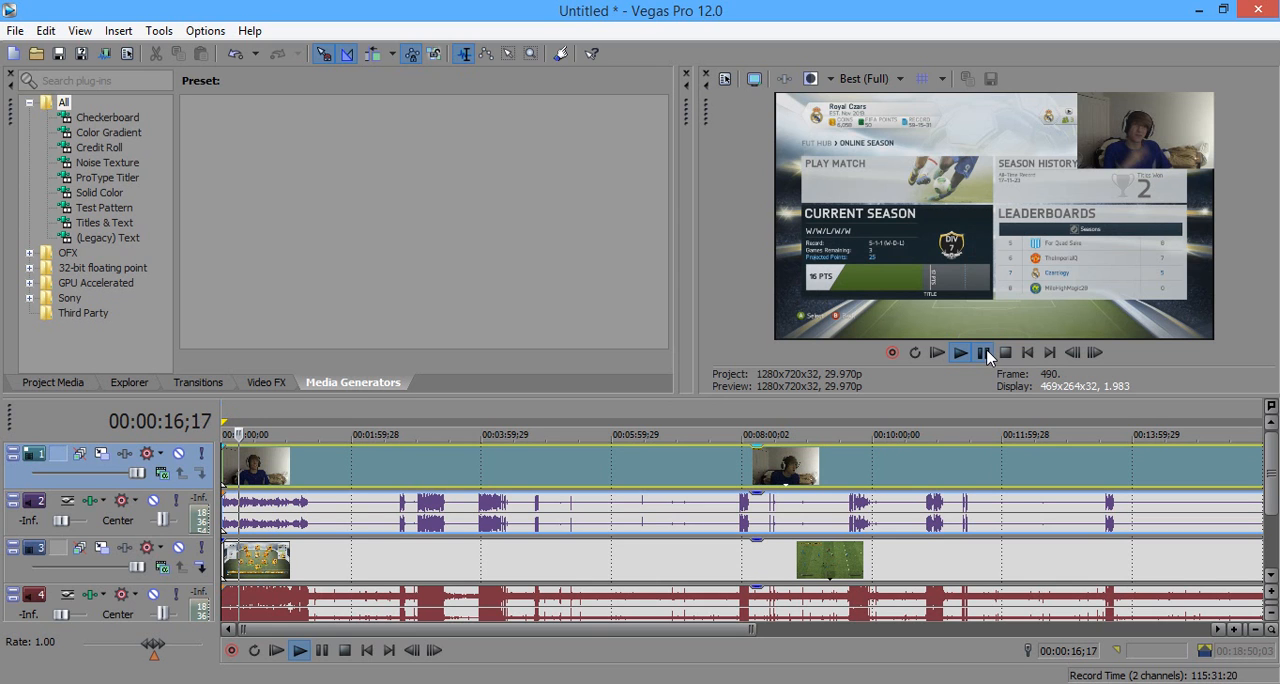
Stop playback and scrub back to about 8:19 to verify the top-right webcam overlay
click(984, 352)
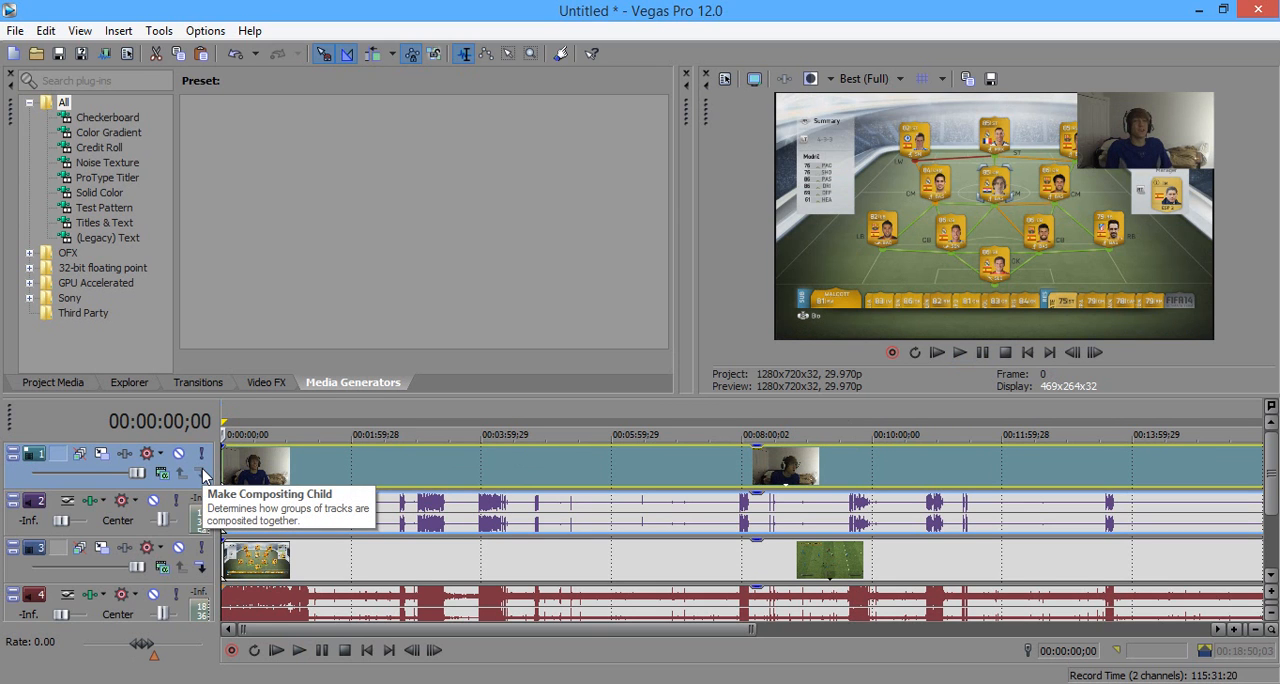
click(790, 434)
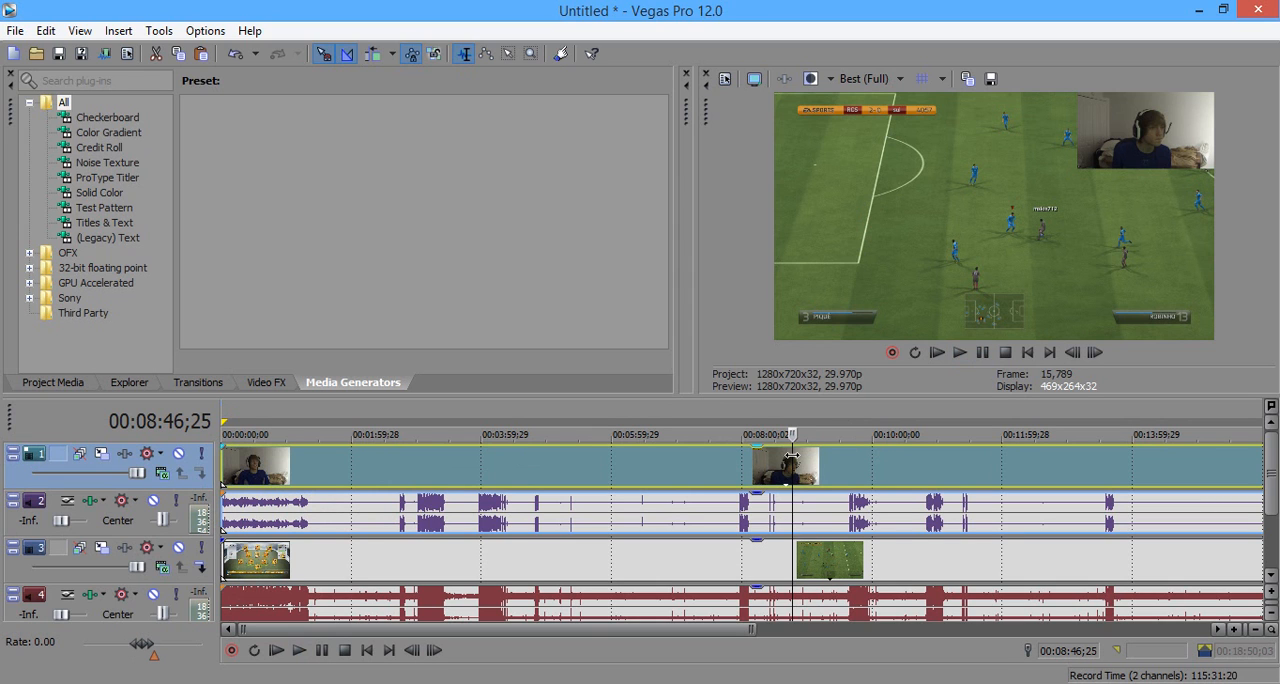
mouse_move(800, 462)
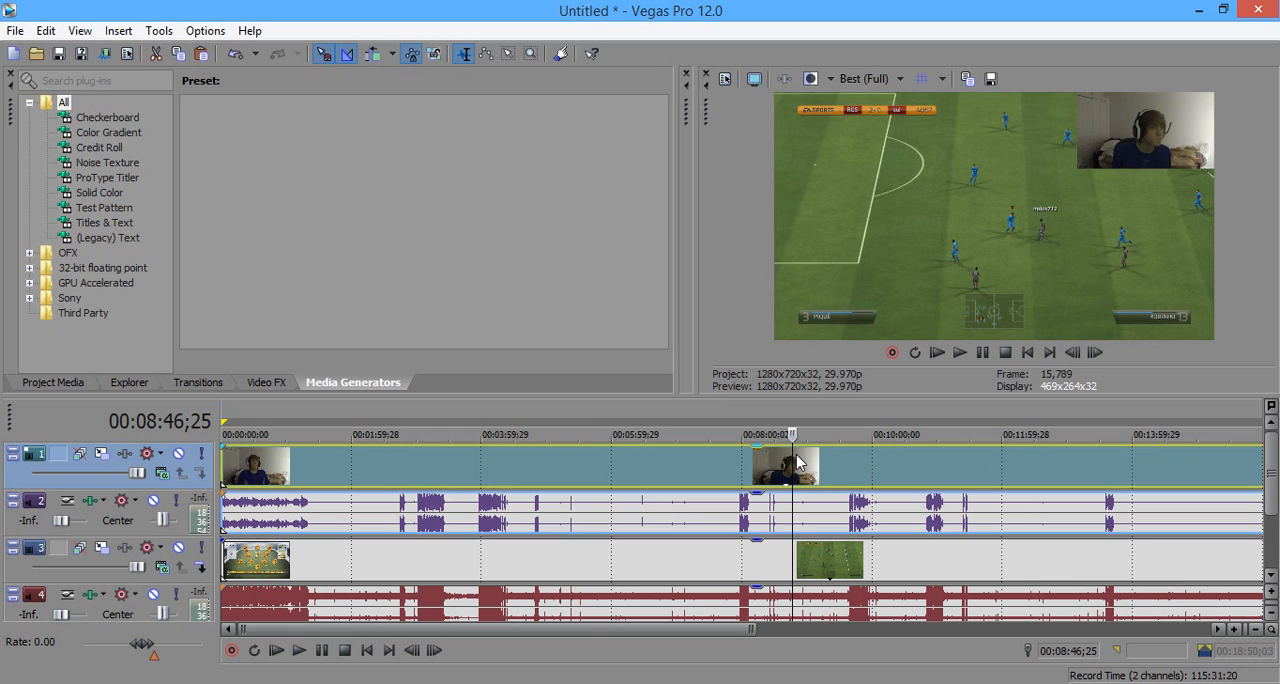
drag(790, 460, 760, 460)
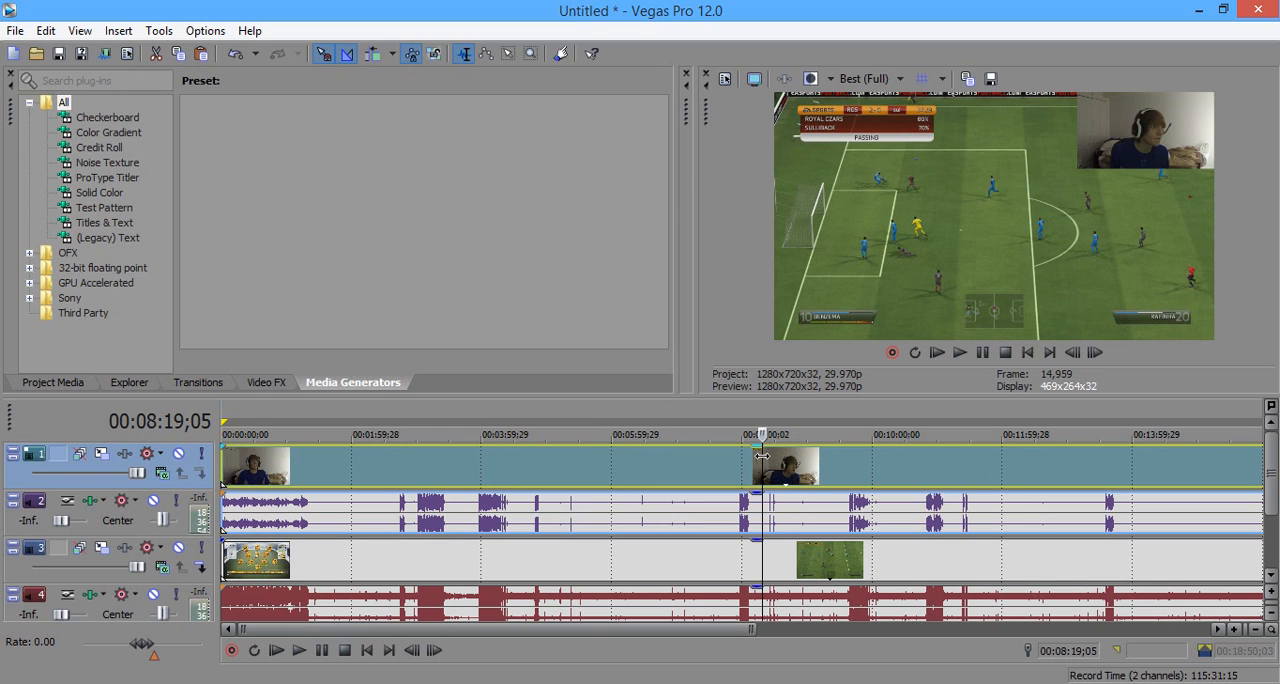